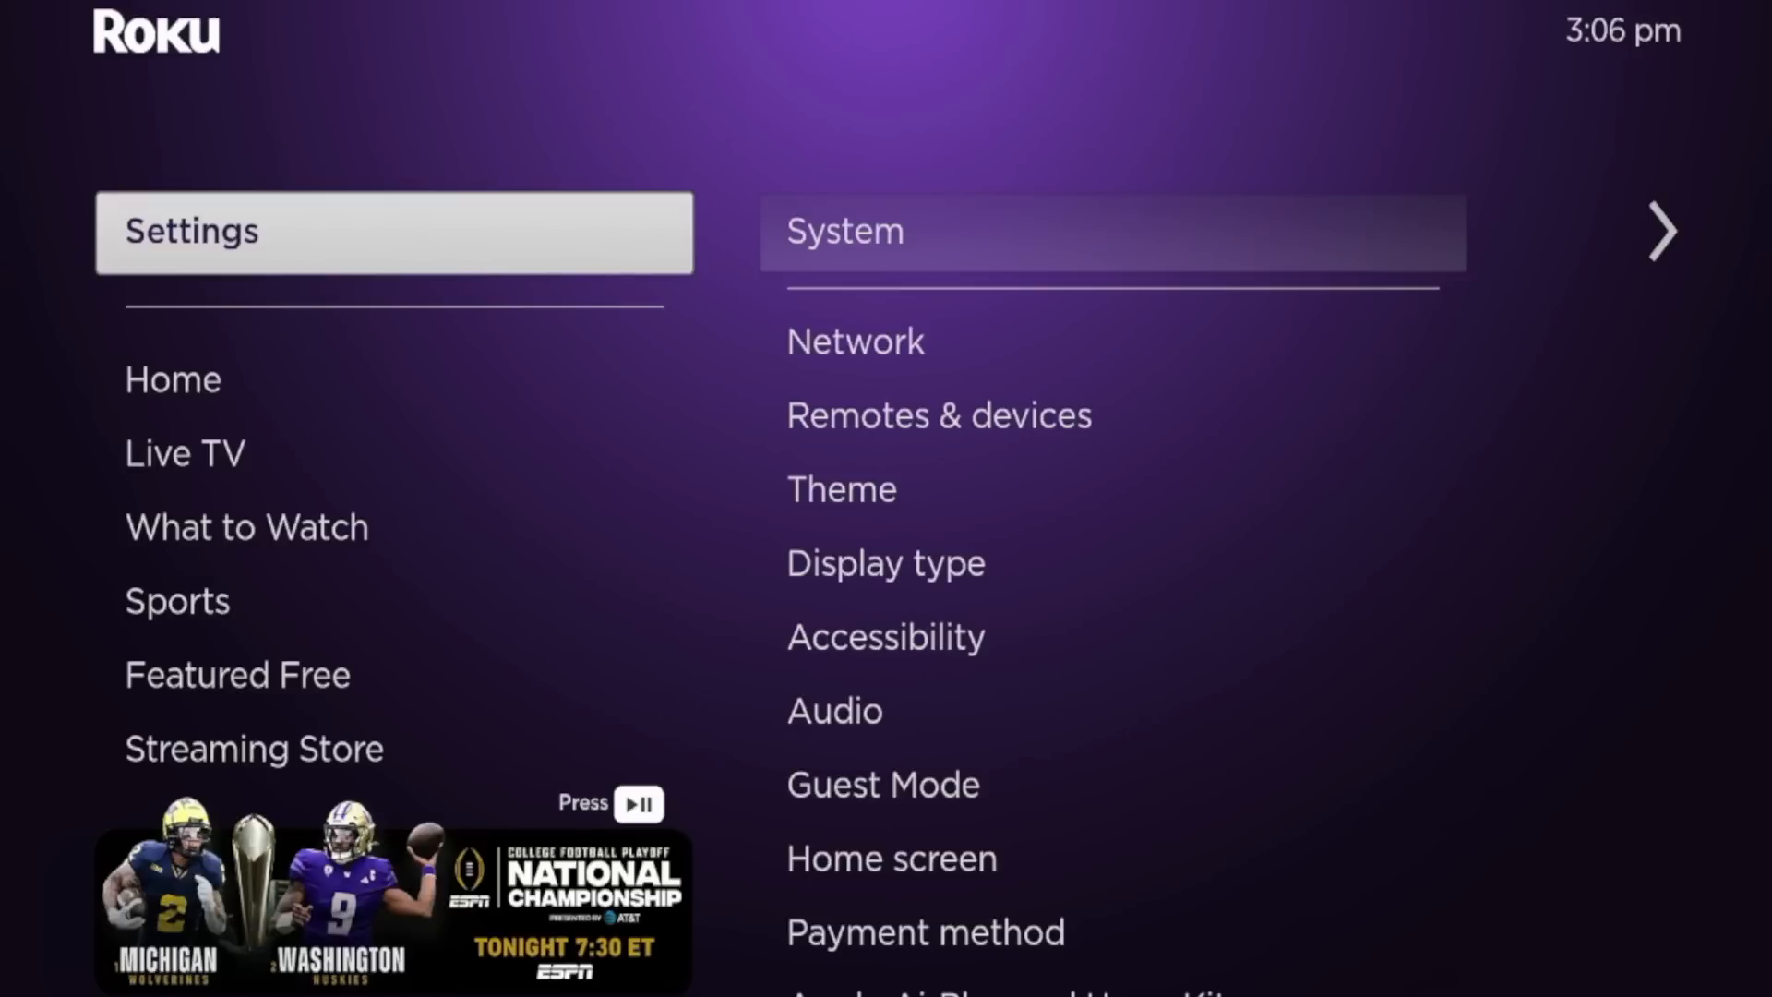
Step: Enter the Theme settings from the Settings list
{"action": "left_click", "coordinate": [842, 232]}
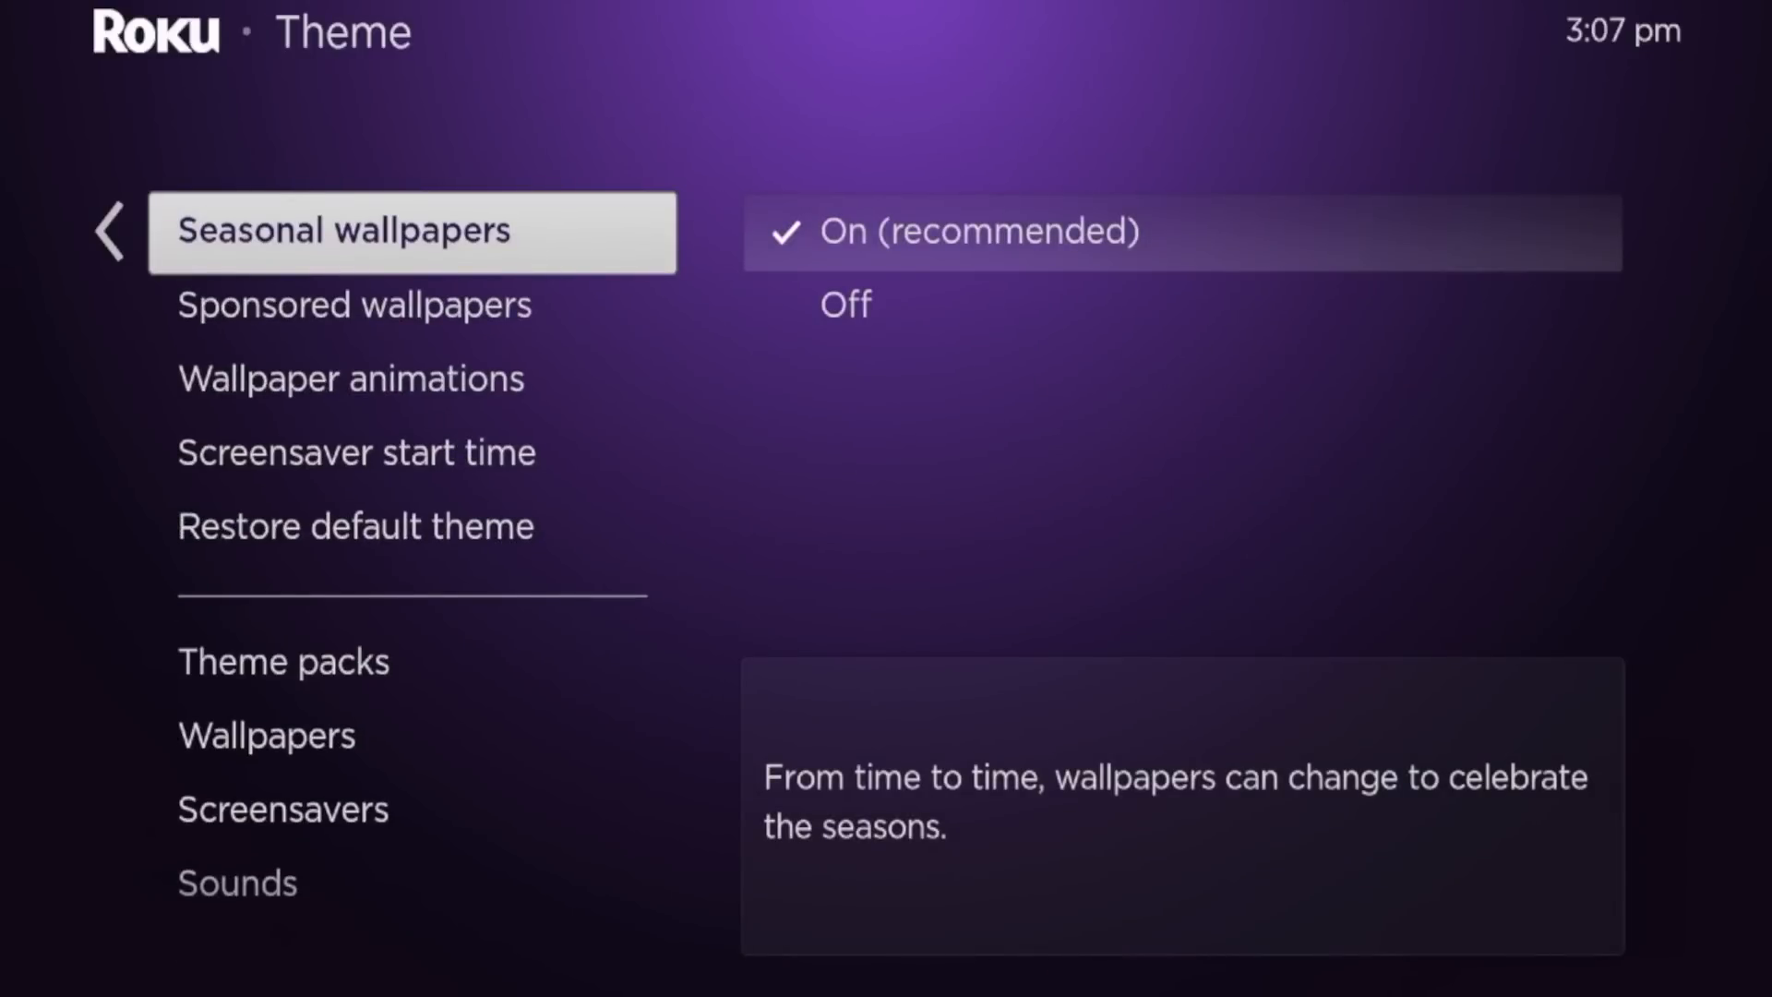
Step: Move down to Sponsored wallpapers to reveal its On/Off options
{"action": "scroll", "scroll_direction": "down", "scroll_amount": 3}
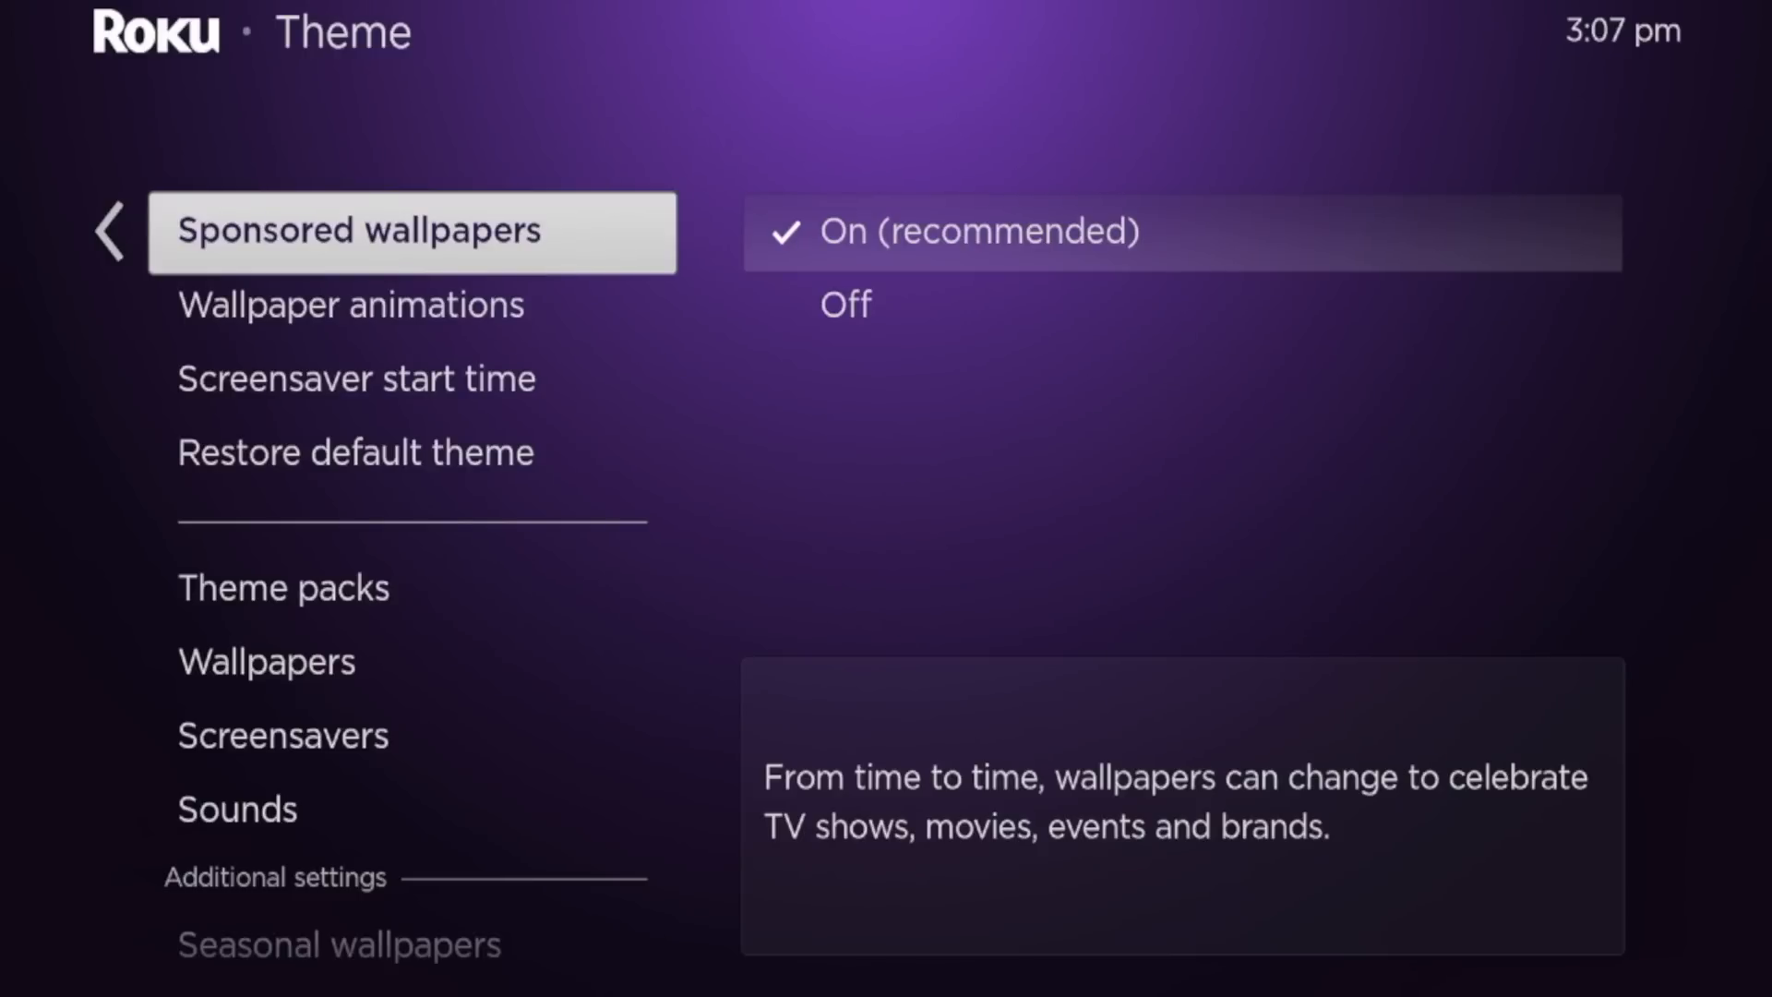